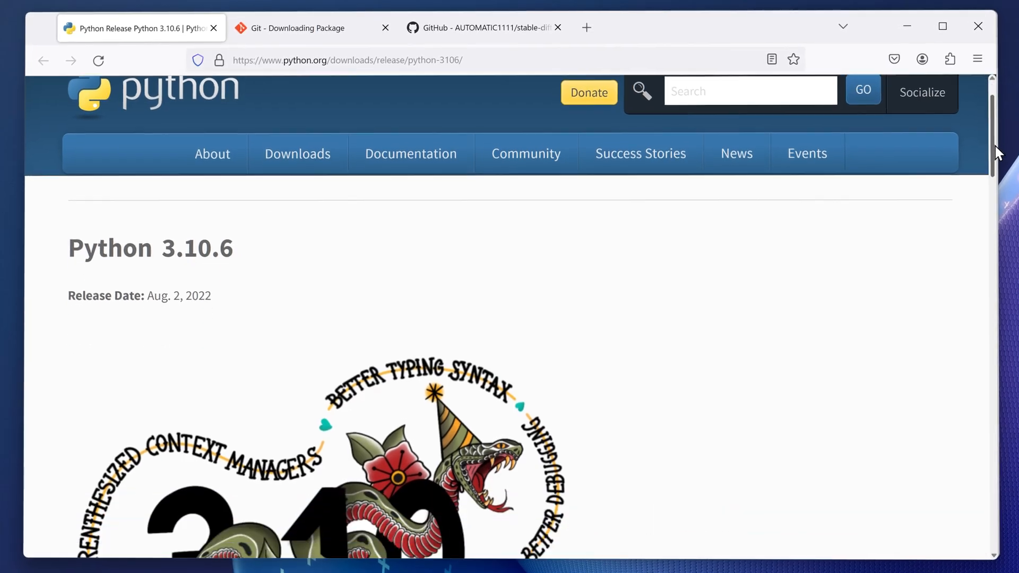
Step: Enable 'Add Python 3.10 to PATH' and start the Python 3.10.6 installation
{"action": "scroll", "scroll_direction": "down", "scroll_amount": 3}
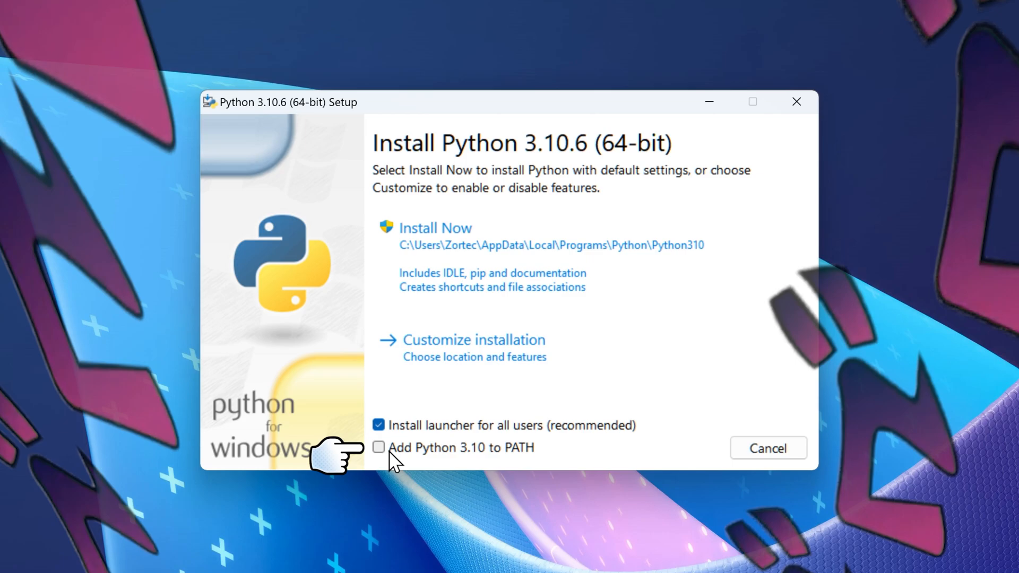
{"action": "left_click", "coordinate": [379, 458]}
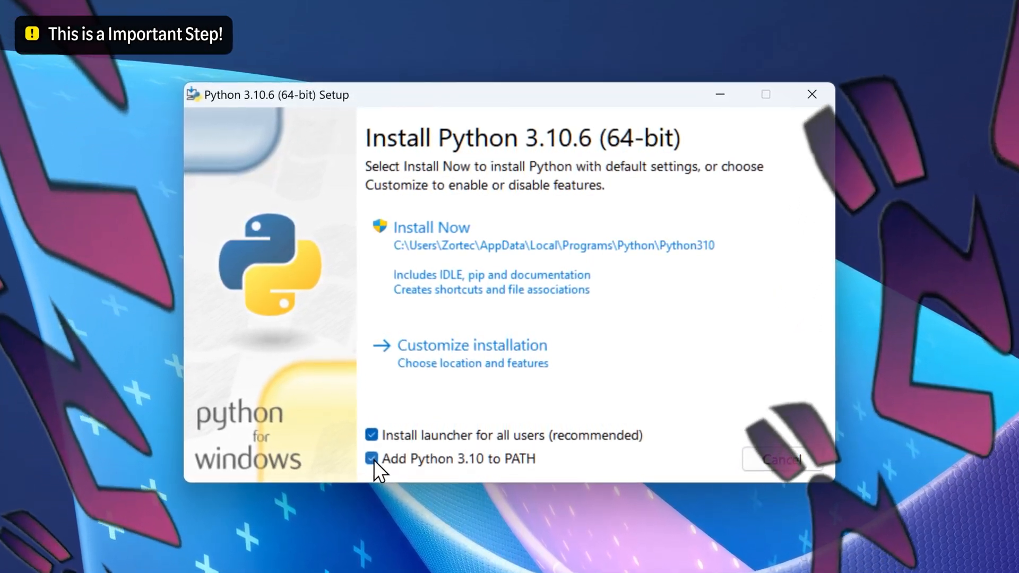
{"action": "left_click", "coordinate": [431, 227]}
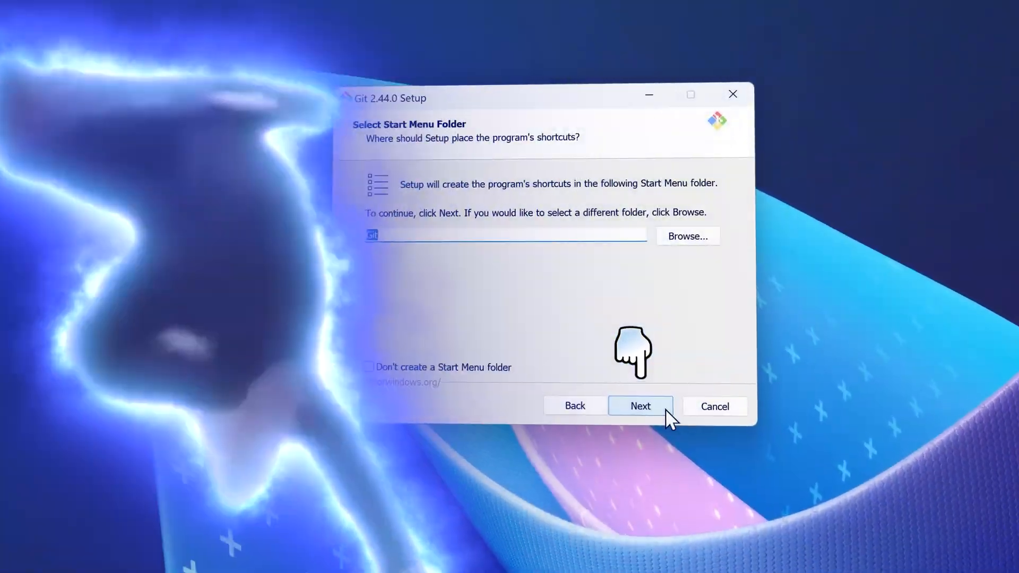
Step: Keep Git's default Start Menu folder and Windows-style line-ending conversion
{"action": "left_click", "coordinate": [640, 405]}
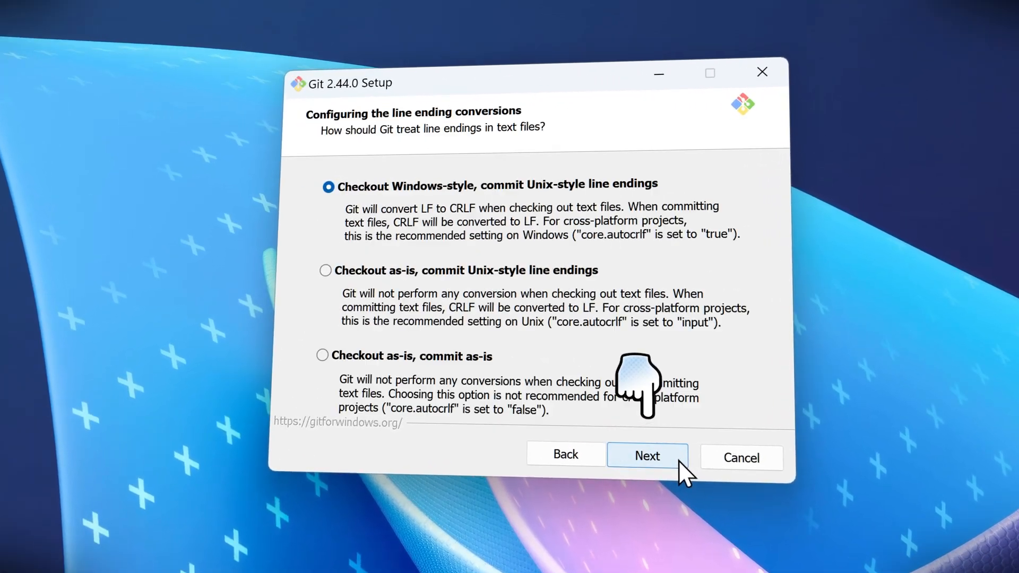
{"action": "left_click", "coordinate": [646, 455]}
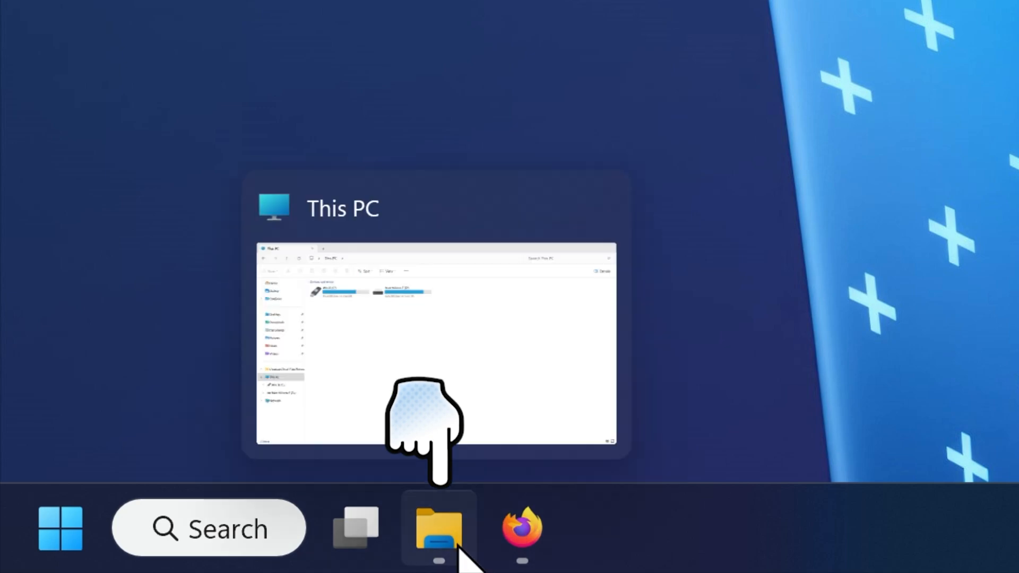
Step: Browse from This PC through Win XI (C:) into the Stable Diffusion A1111 folder
{"action": "left_click", "coordinate": [439, 528]}
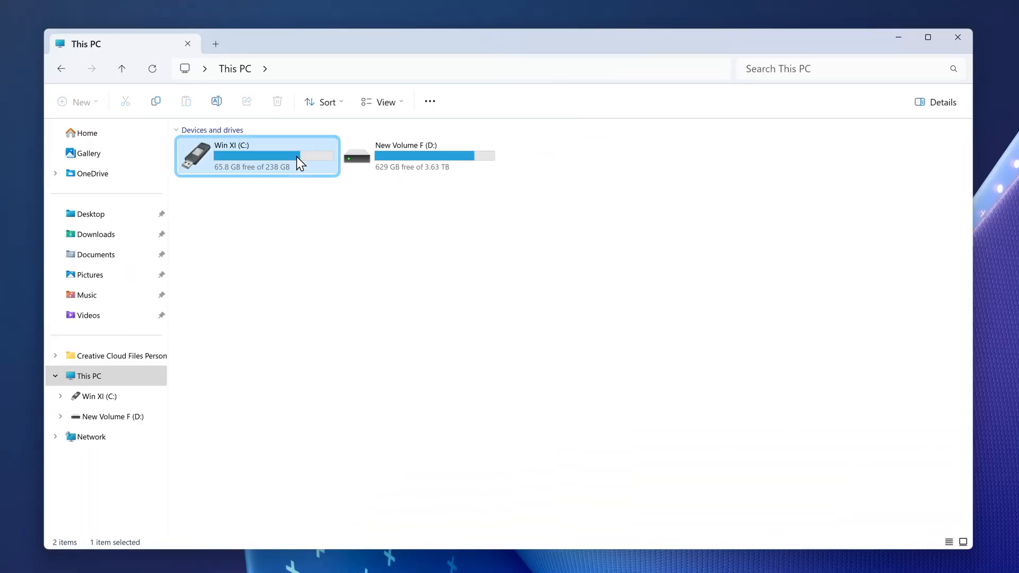
{"action": "double_click", "coordinate": [256, 156]}
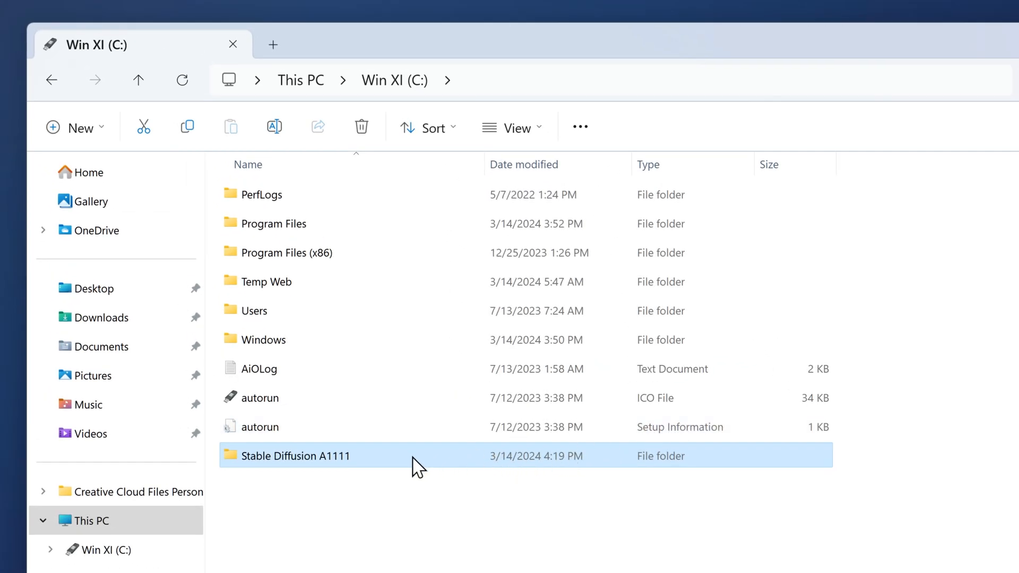
{"action": "double_click", "coordinate": [295, 456]}
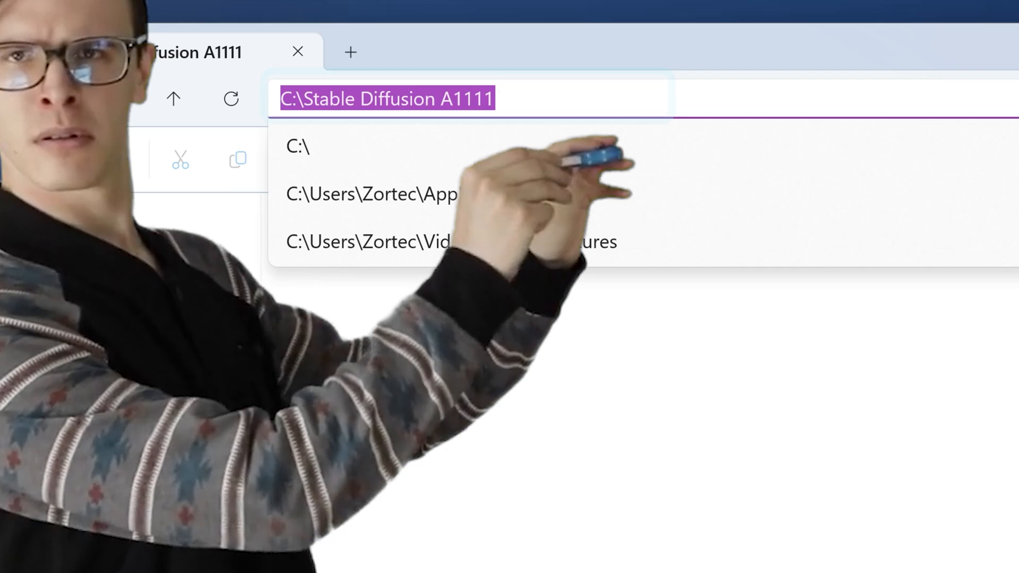
Step: Start Command Prompt in C:\Stable Diffusion A1111 by entering cmd in the address bar
{"action": "type", "text": "c"}
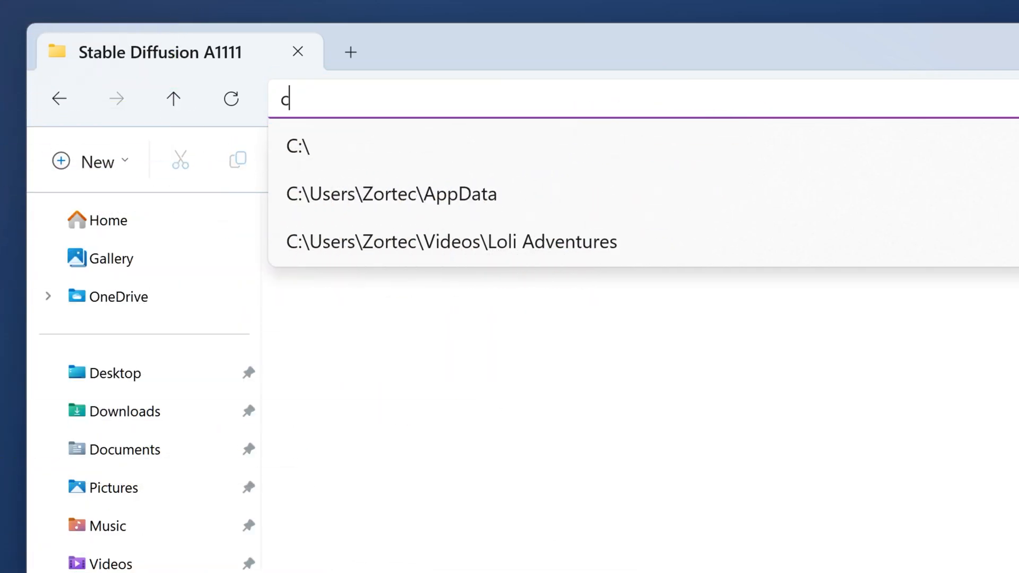
{"action": "type", "text": "md"}
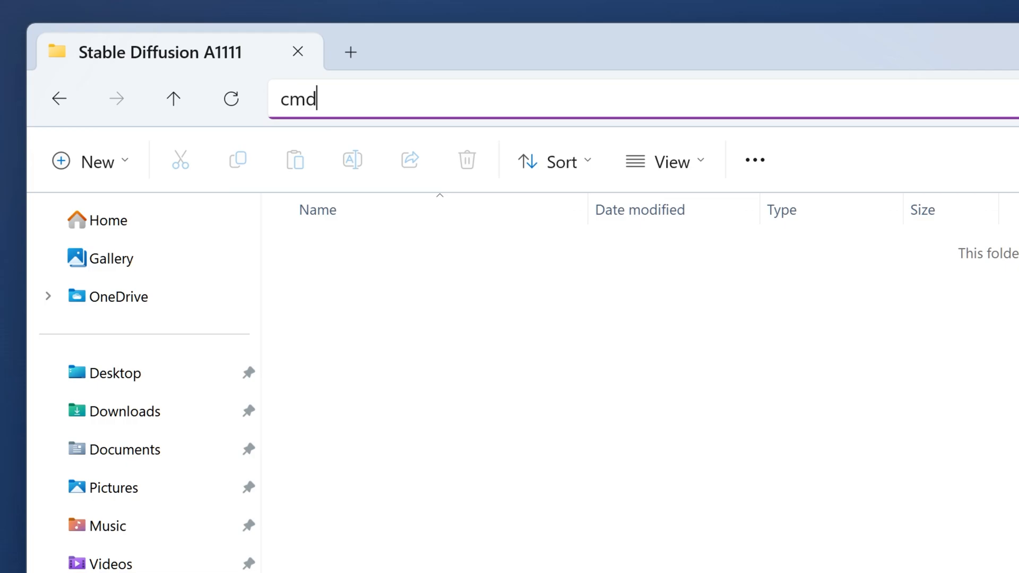
{"action": "key", "text": "enter"}
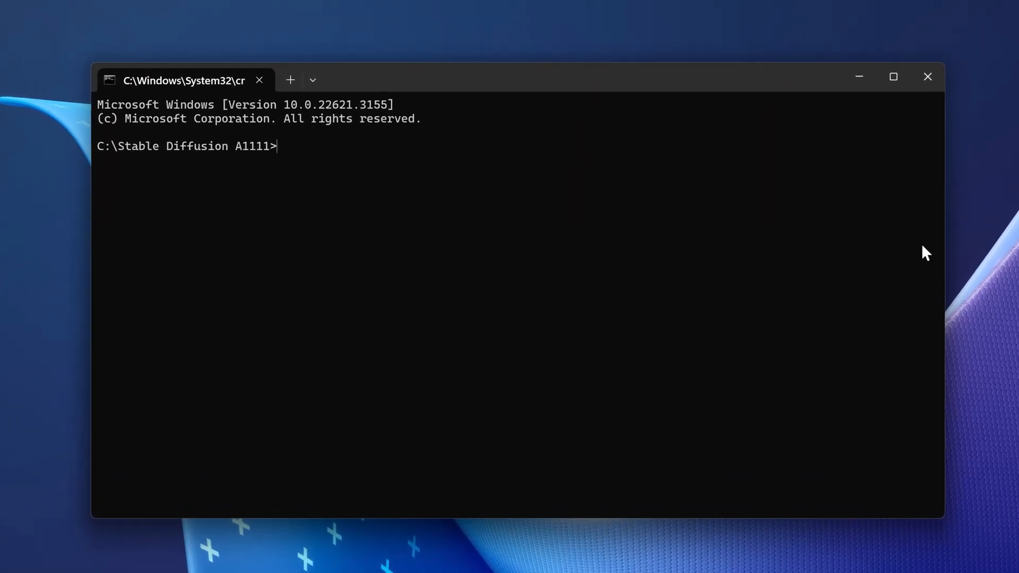
{"action": "type", "text": "git clone https://github.com/AUTOMATIC1111/stable-diffusion-webui.git"}
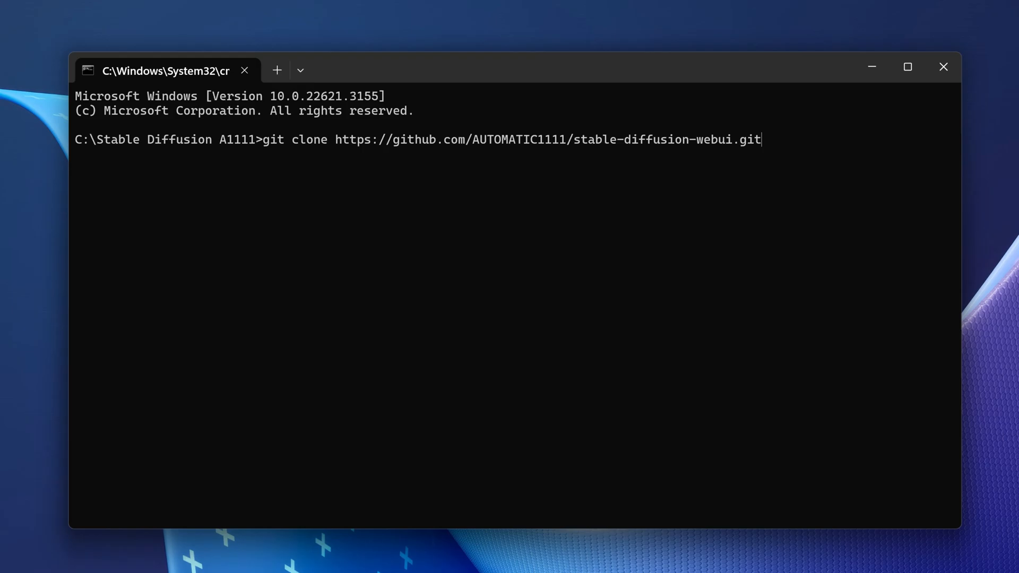
{"action": "key", "text": "enter"}
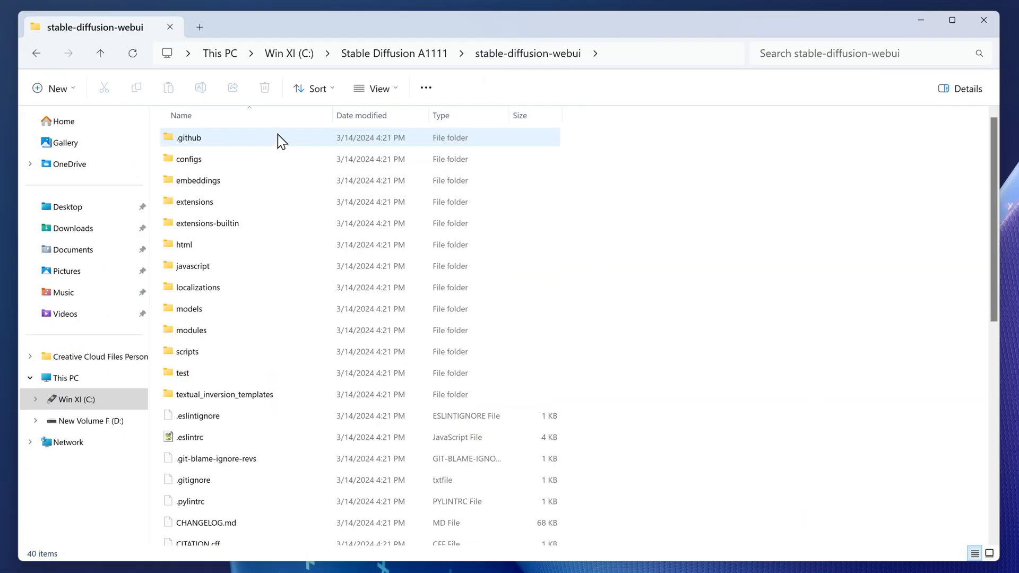
Step: Open webui-user.bat from the stable-diffusion-webui folder in Notepad
{"action": "scroll", "scroll_direction": "down", "scroll_amount": 3}
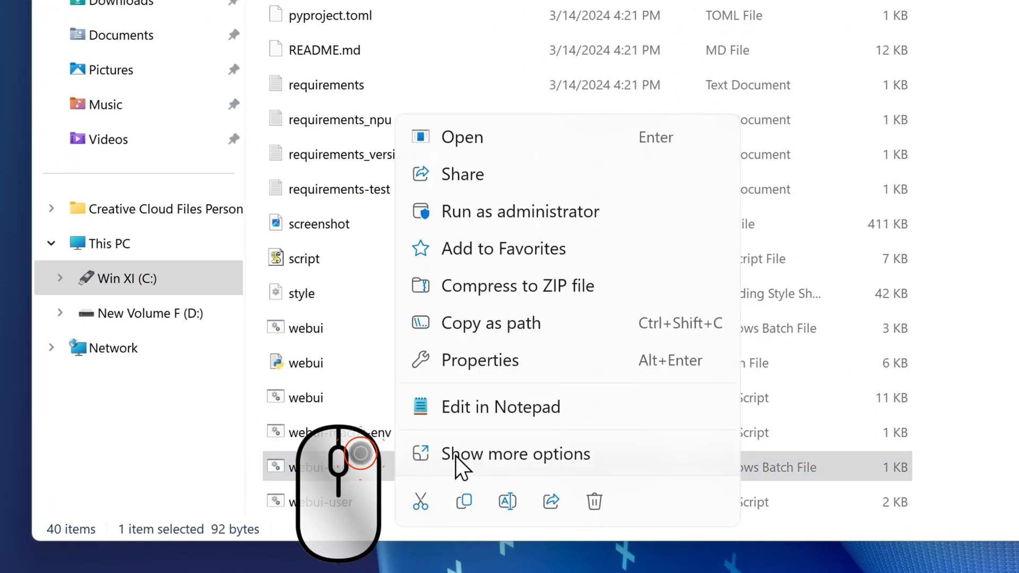
{"action": "left_click", "coordinate": [501, 407]}
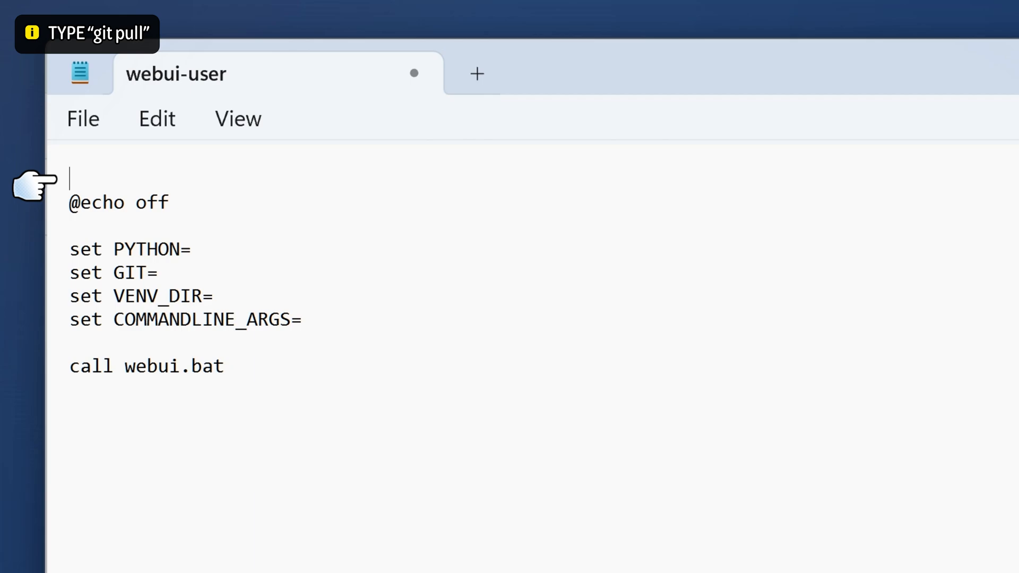
Step: Add a git pull first line to webui-user, briefly adding then erasing --lowvram
{"action": "type", "text": "git pull"}
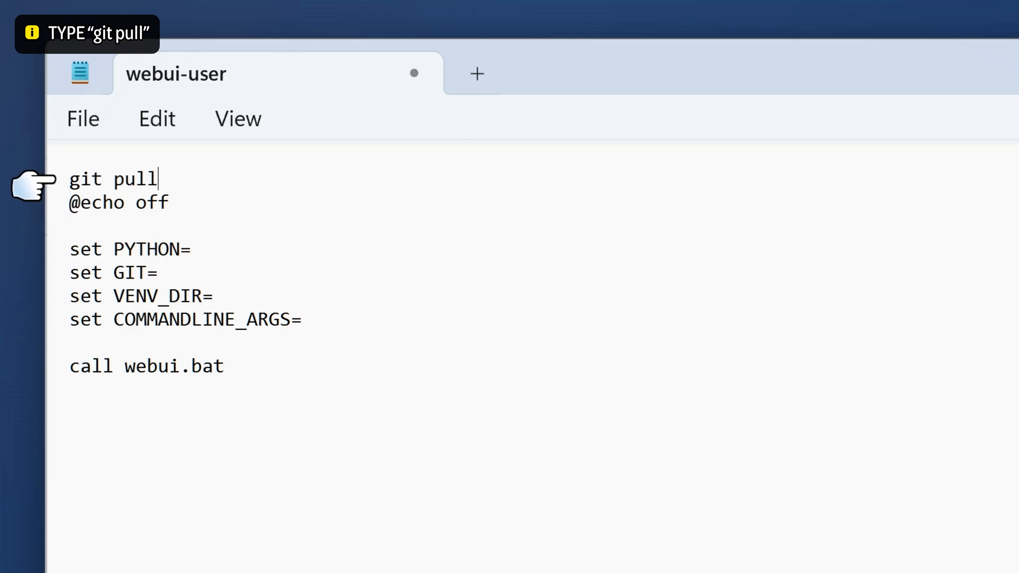
{"action": "type", "text": "git pull"}
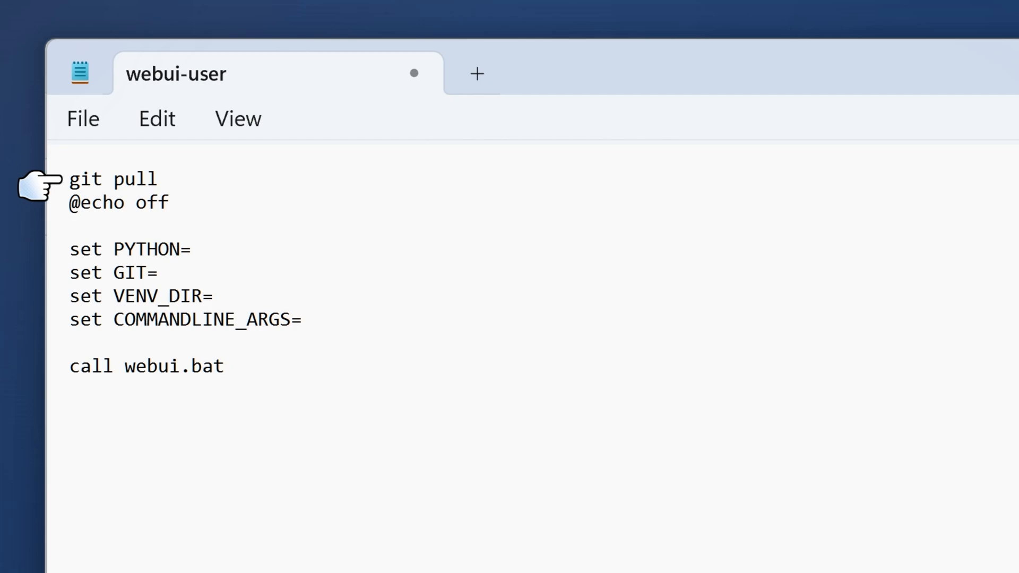
{"action": "mouse_move", "coordinate": [43, 325]}
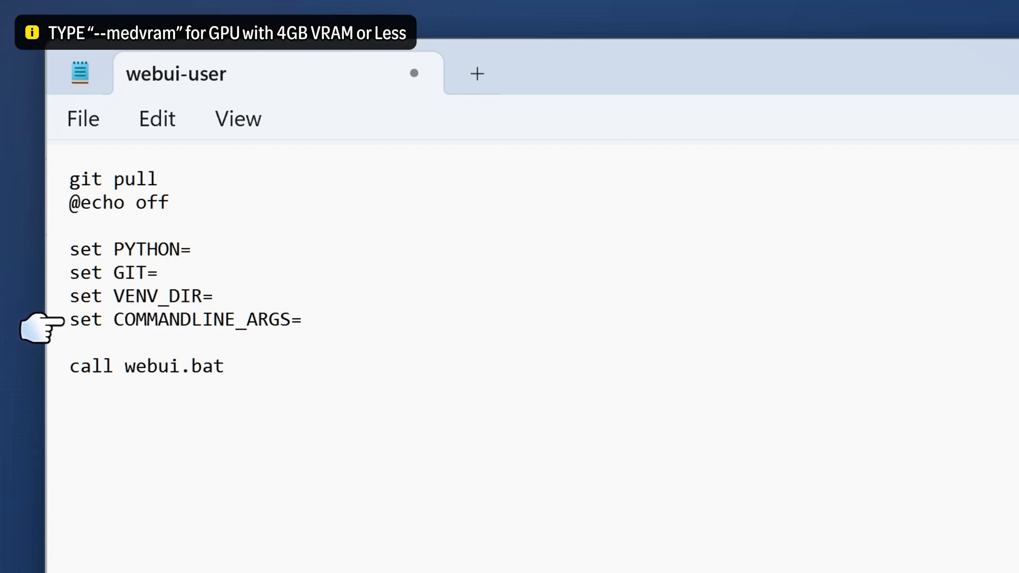
{"action": "type", "text": "--lovram"}
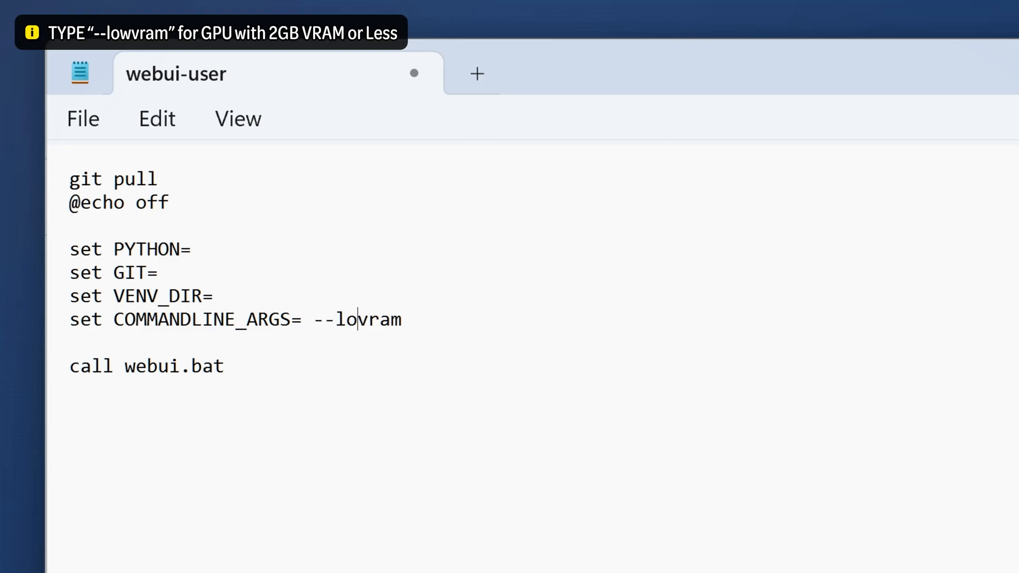
{"action": "type", "text": "w"}
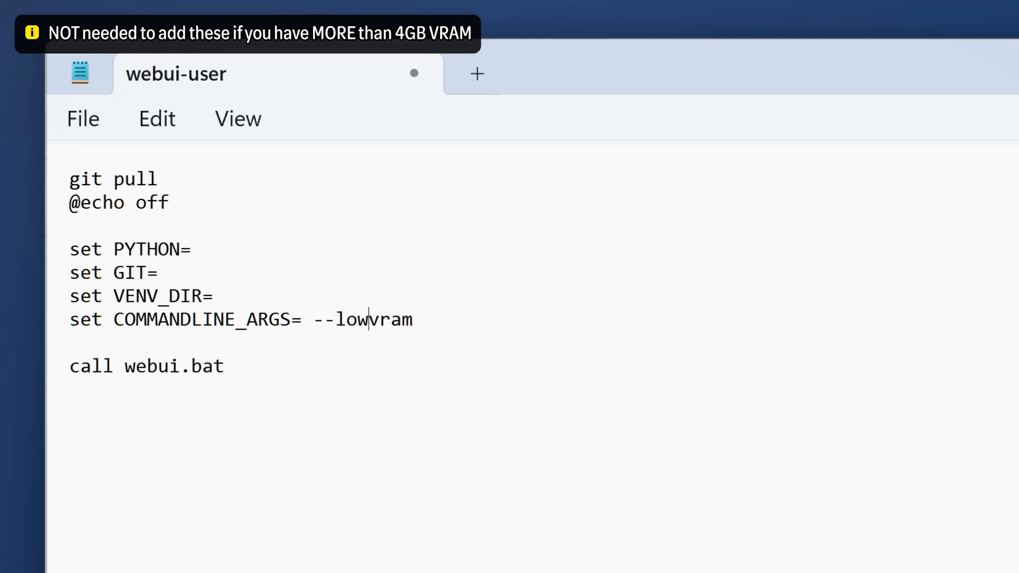
{"action": "key", "text": "Backspace"}
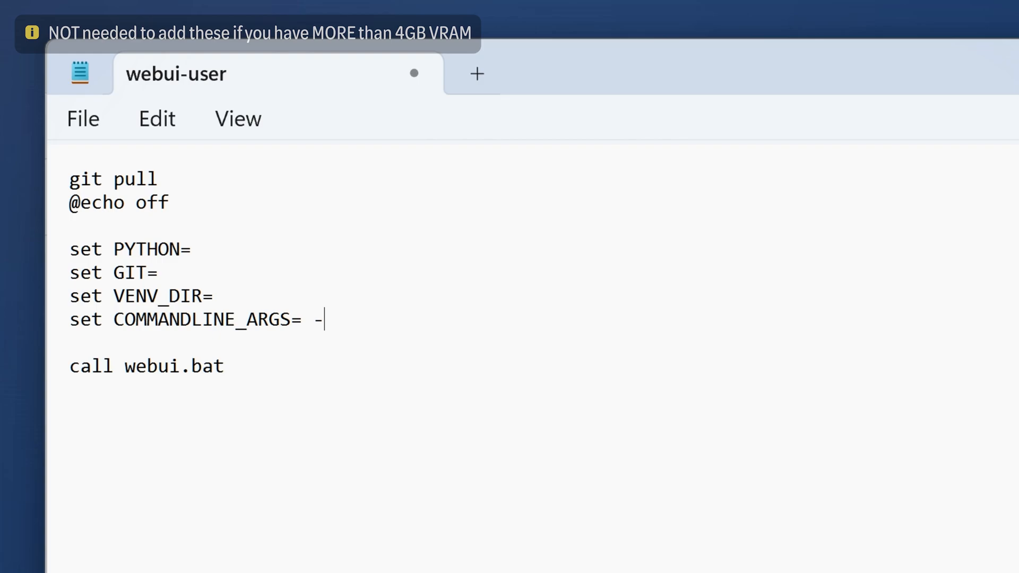
{"action": "key", "text": "Backspace"}
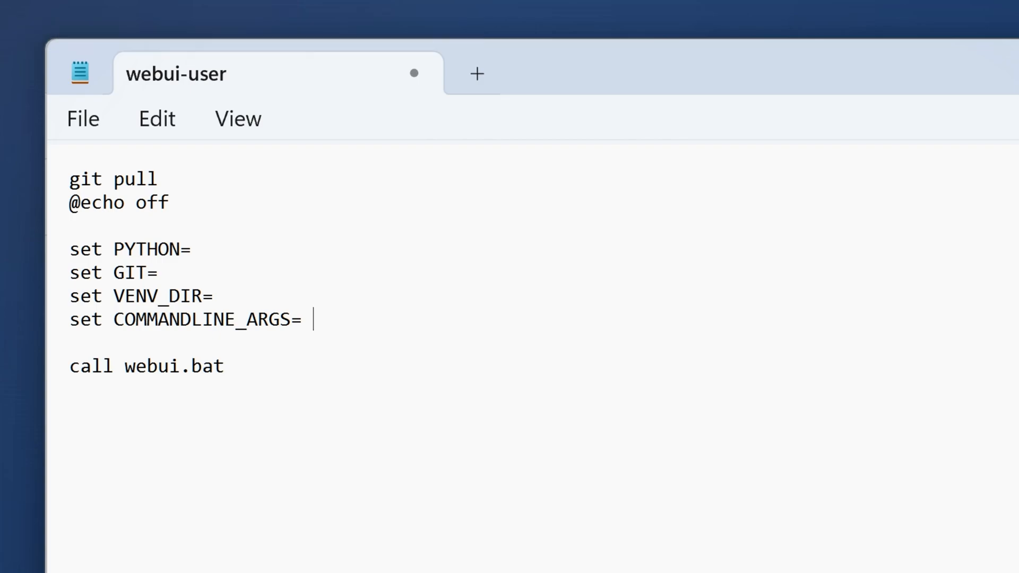
Step: Put --xformers --theme dark after COMMANDLINE_ARGS= in webui-user.bat
{"action": "type", "text": "--"}
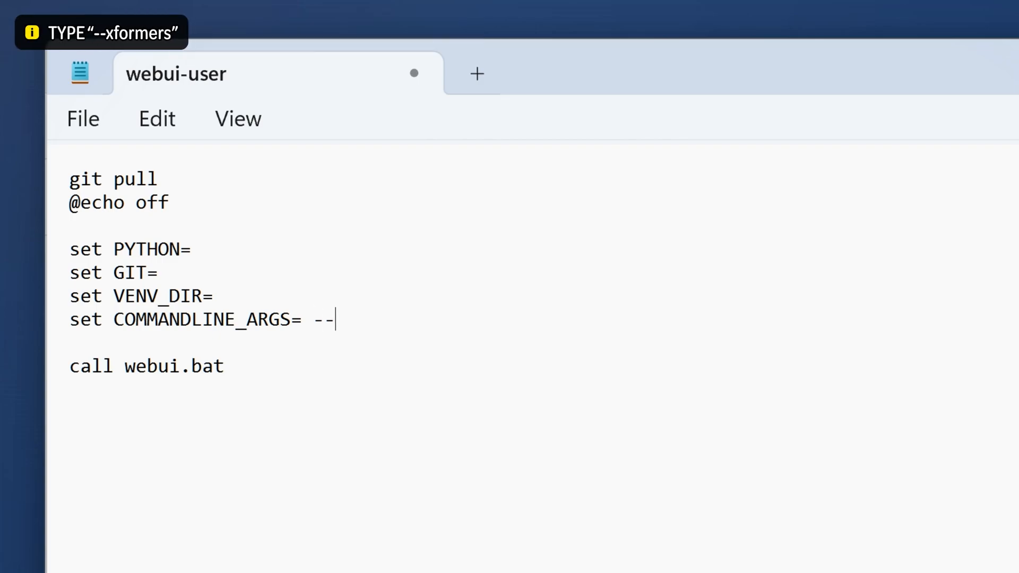
{"action": "type", "text": "xformers"}
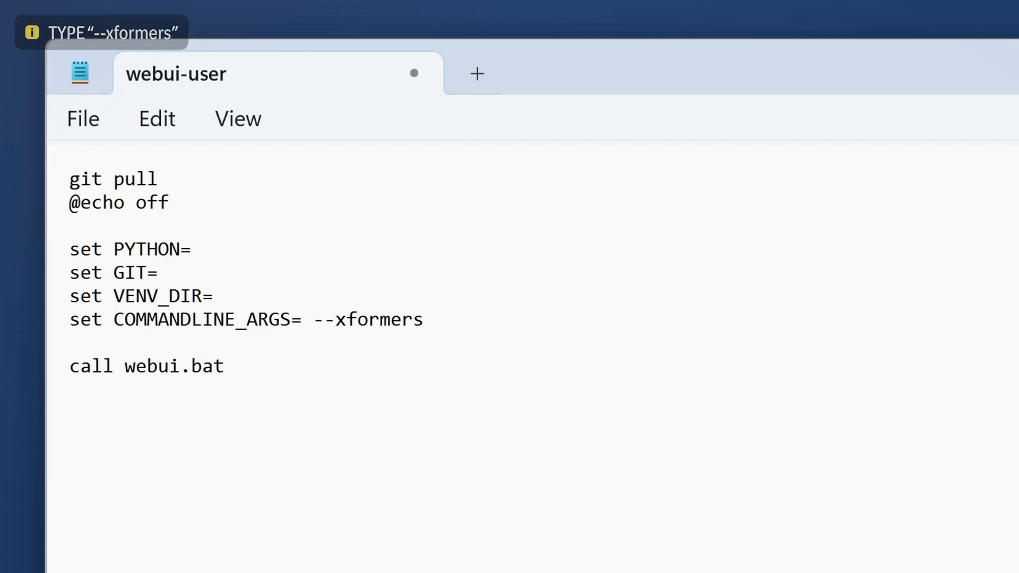
{"action": "type", "text": "--t"}
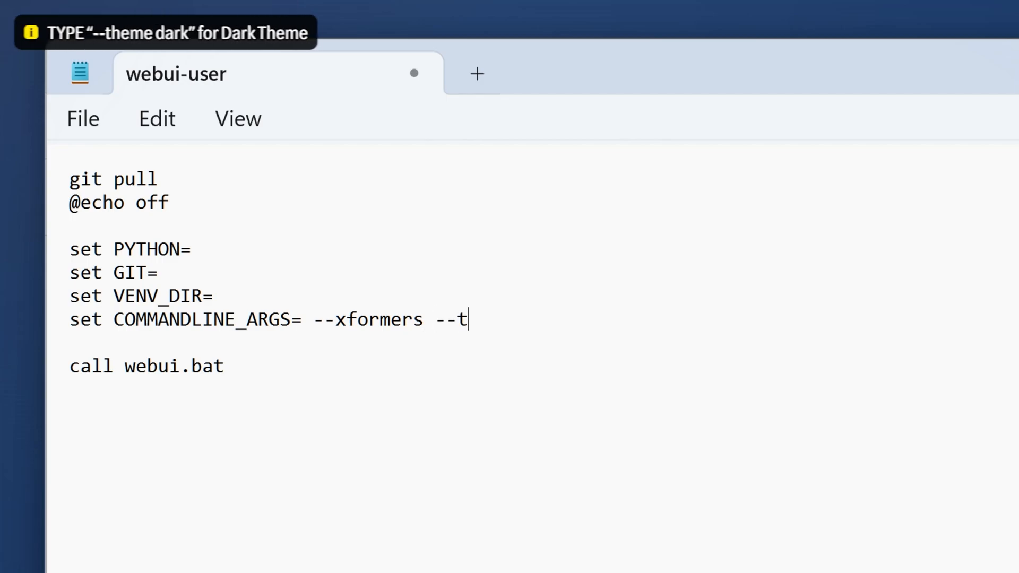
{"action": "type", "text": "heme dark"}
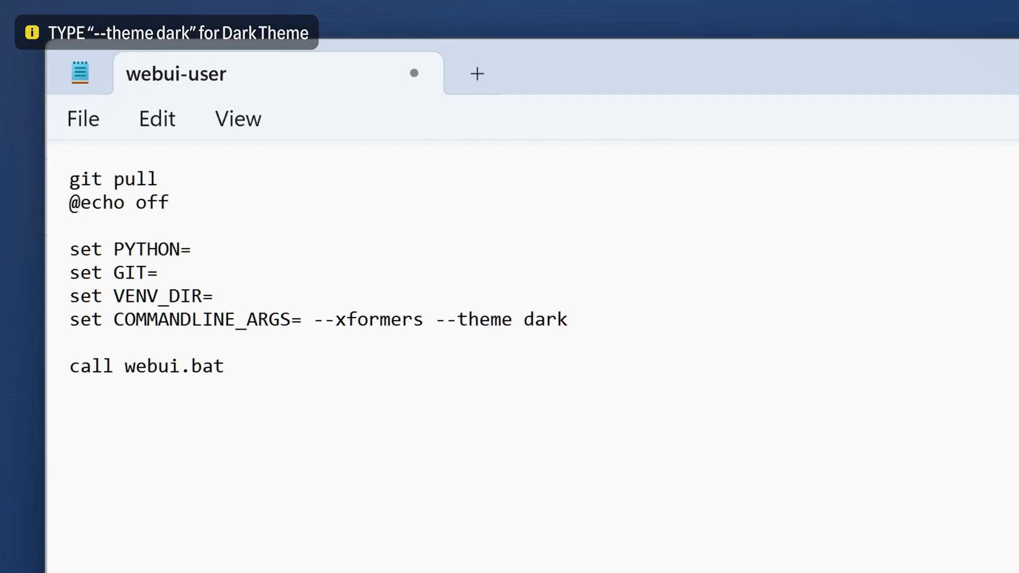
{"action": "left_click", "coordinate": [82, 119]}
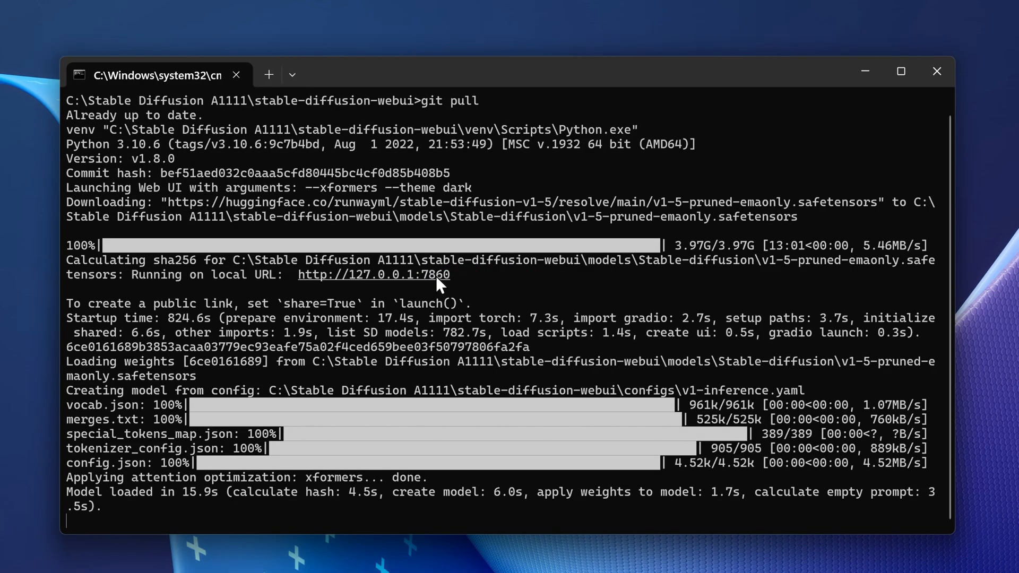
{"action": "left_click", "coordinate": [372, 274]}
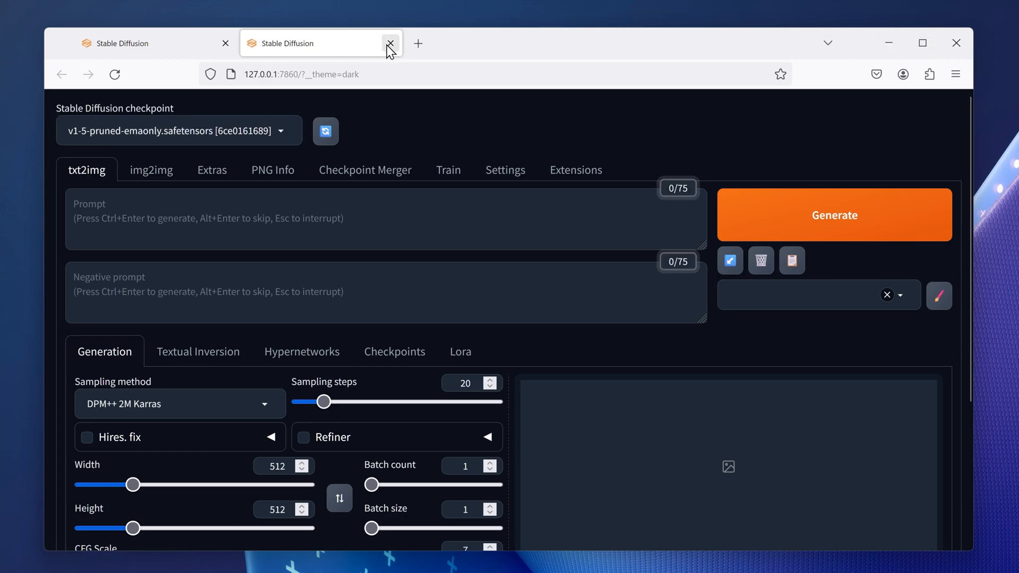
Step: Close the second Stable Diffusion tab, leaving a single web UI page
{"action": "left_click", "coordinate": [390, 43]}
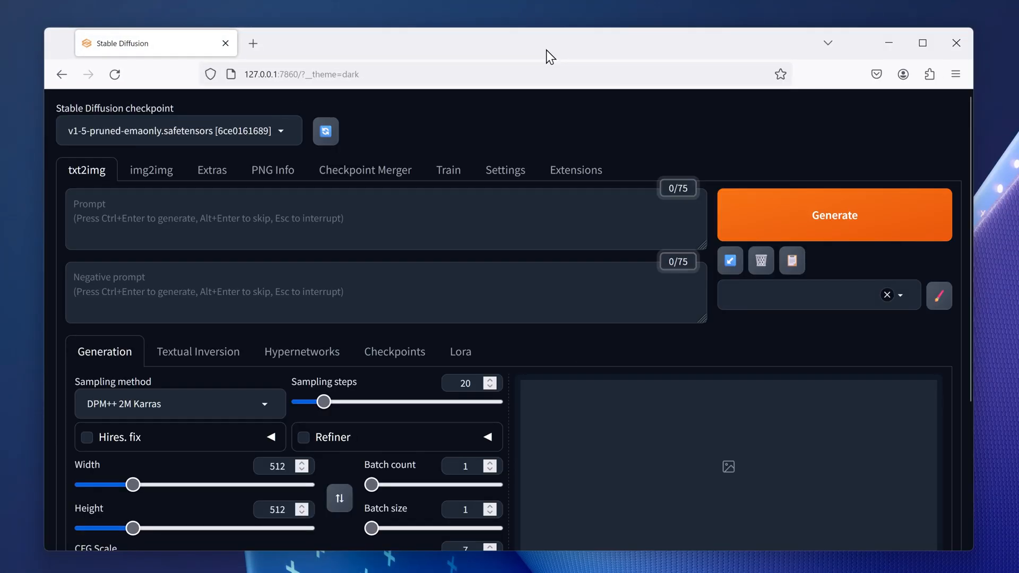
{"action": "left_click", "coordinate": [176, 131]}
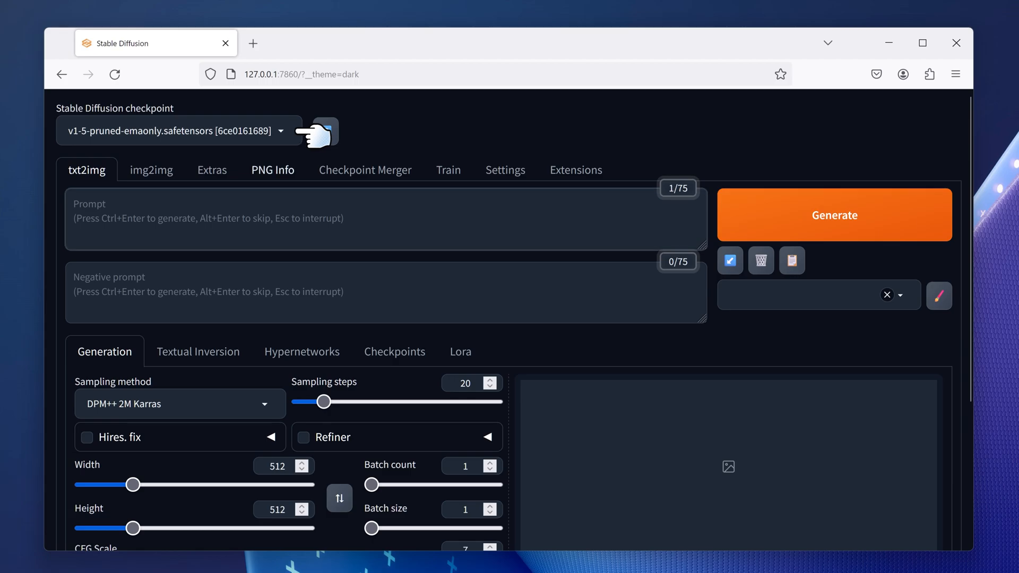
Step: Enter the prompt 'cat wearing hat' and generate two rounds of hatted-cat images
{"action": "type", "text": "c"}
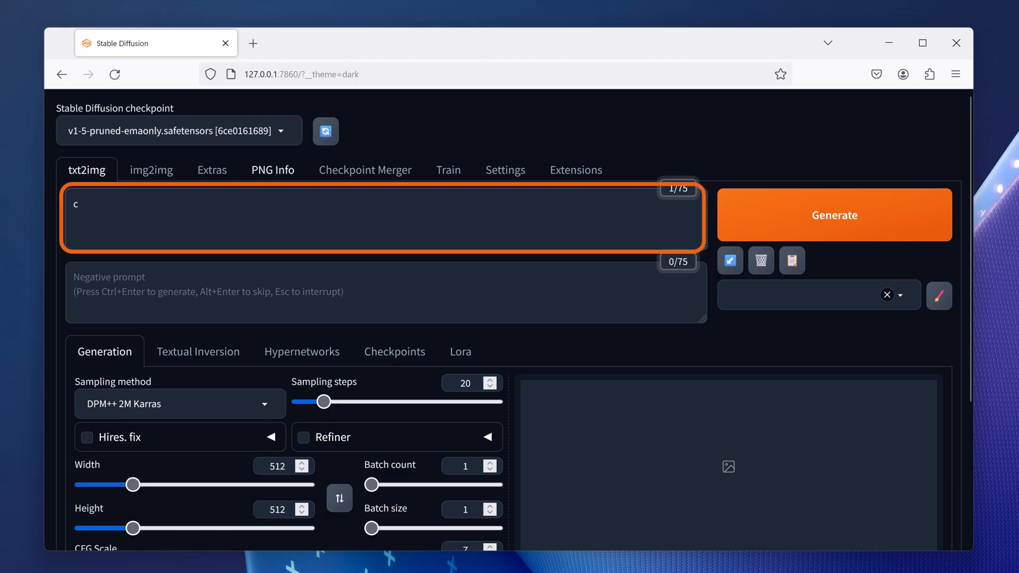
{"action": "type", "text": "at"}
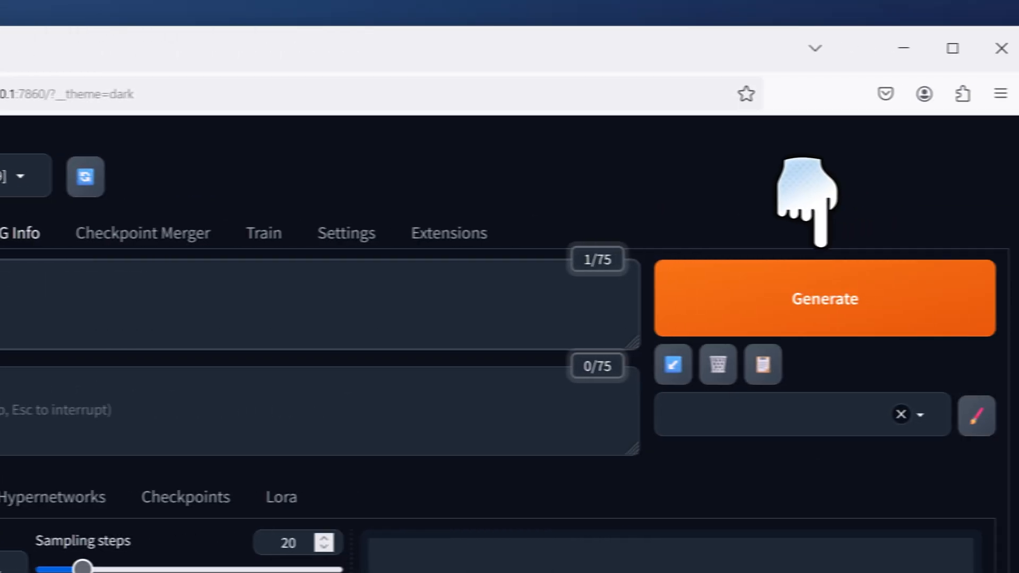
{"action": "left_click", "coordinate": [824, 298]}
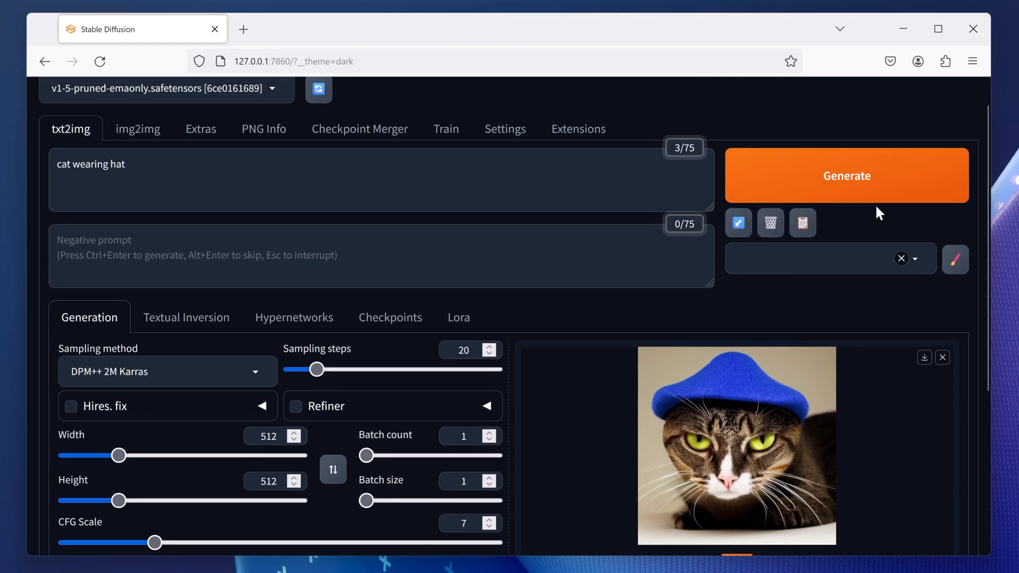
{"action": "left_click", "coordinate": [846, 174]}
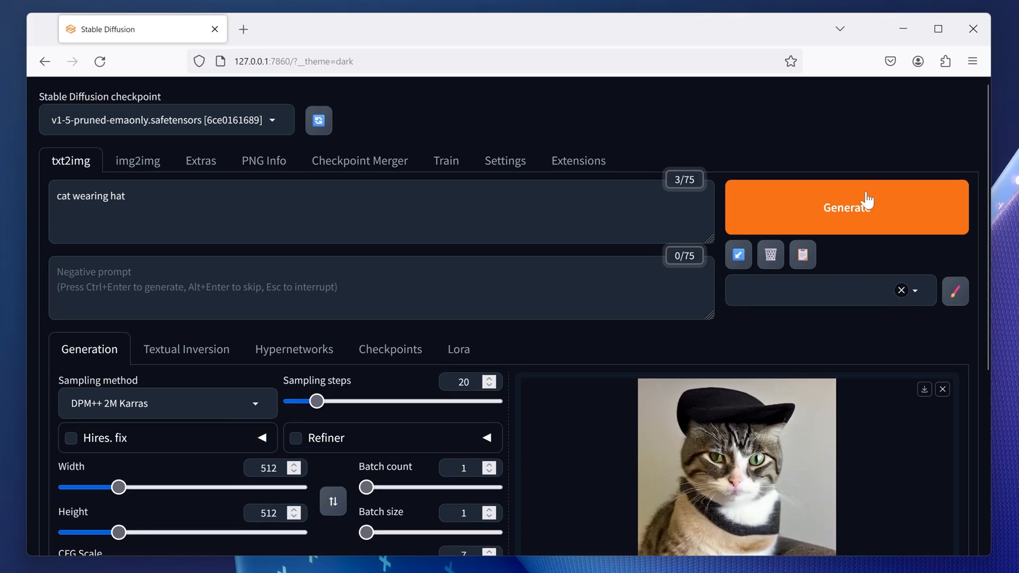
Step: Set Batch count to 5 and generate a batch of five cat images
{"action": "scroll", "scroll_direction": "down", "scroll_amount": 3}
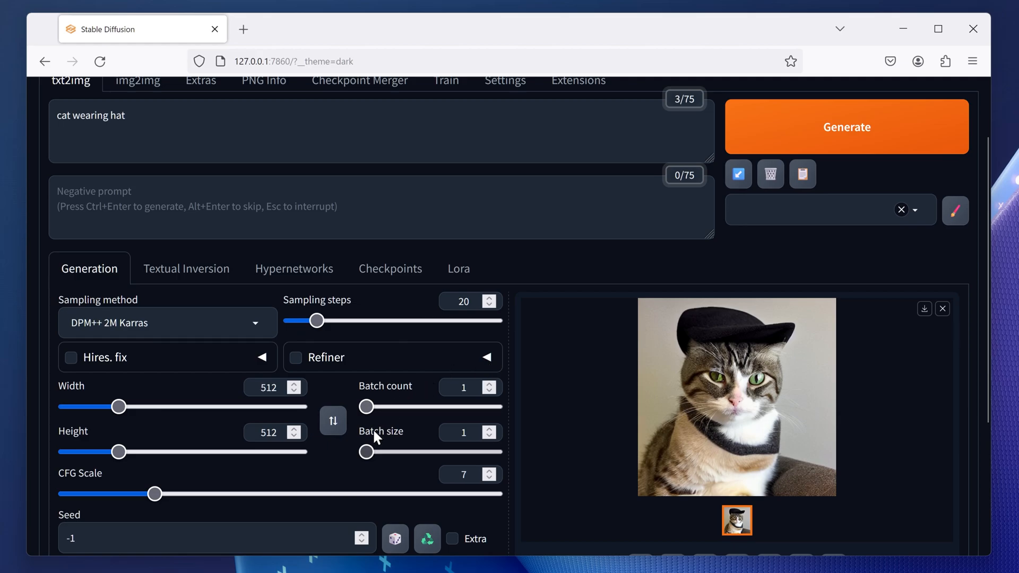
{"action": "left_click_drag", "start_coordinate": [365, 408], "coordinate": [379, 407]}
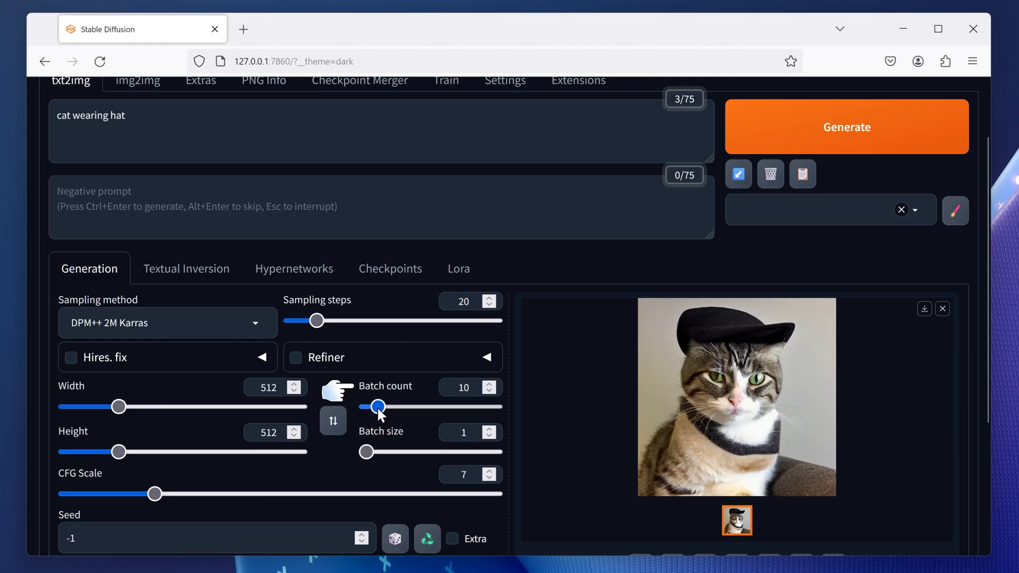
{"action": "left_click_drag", "start_coordinate": [379, 406], "coordinate": [371, 407]}
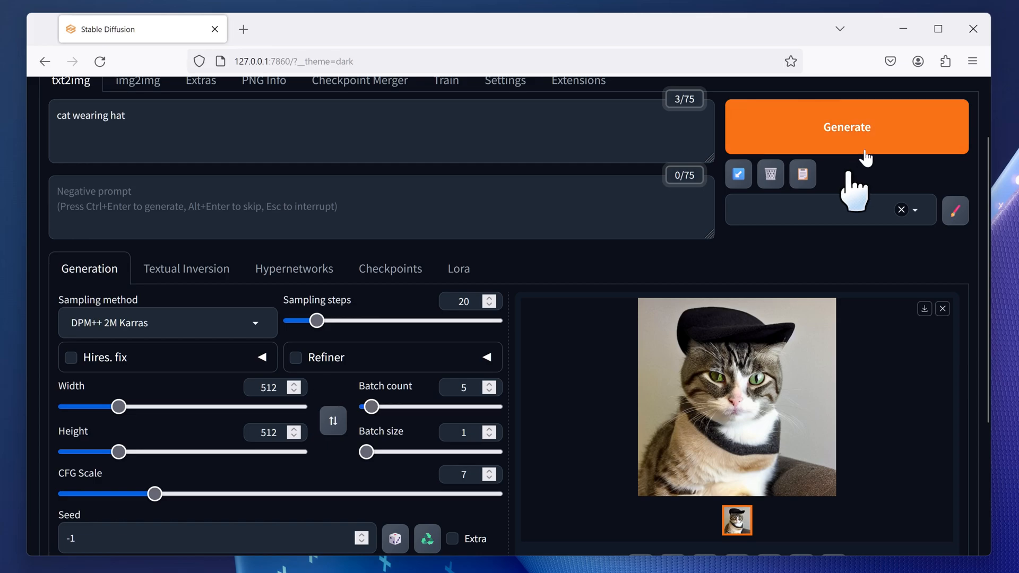
{"action": "left_click", "coordinate": [847, 127]}
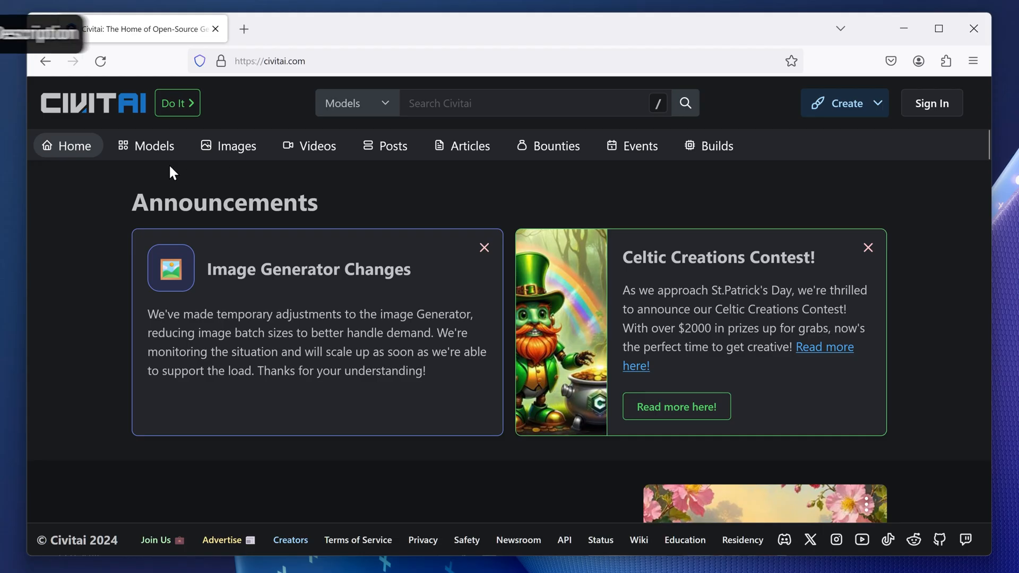
Step: Download the ultraspiceXLTURBO_v15 checkpoint from Civitai's Models catalogue
{"action": "left_click", "coordinate": [154, 145]}
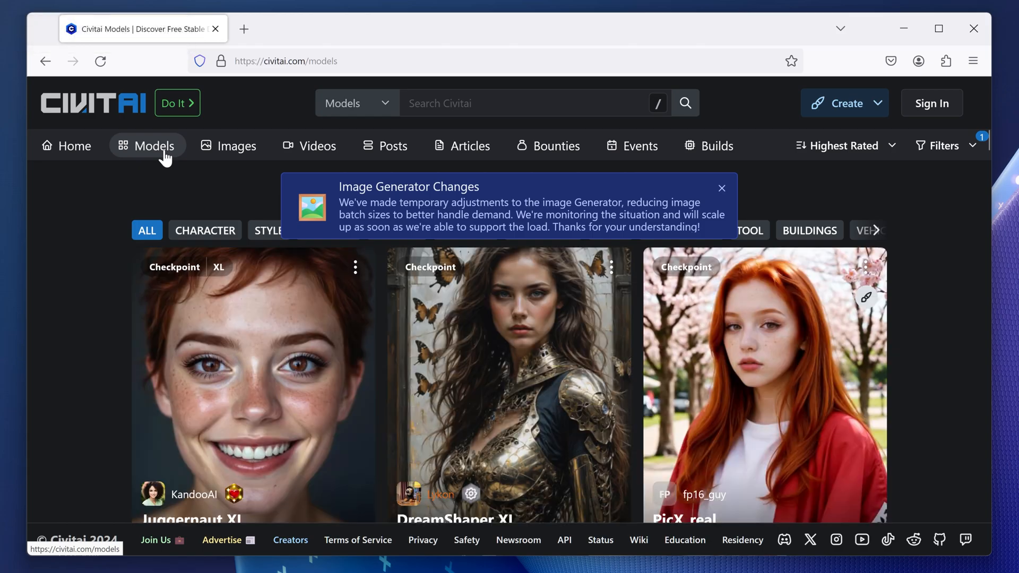
{"action": "scroll", "scroll_direction": "down", "scroll_amount": 3}
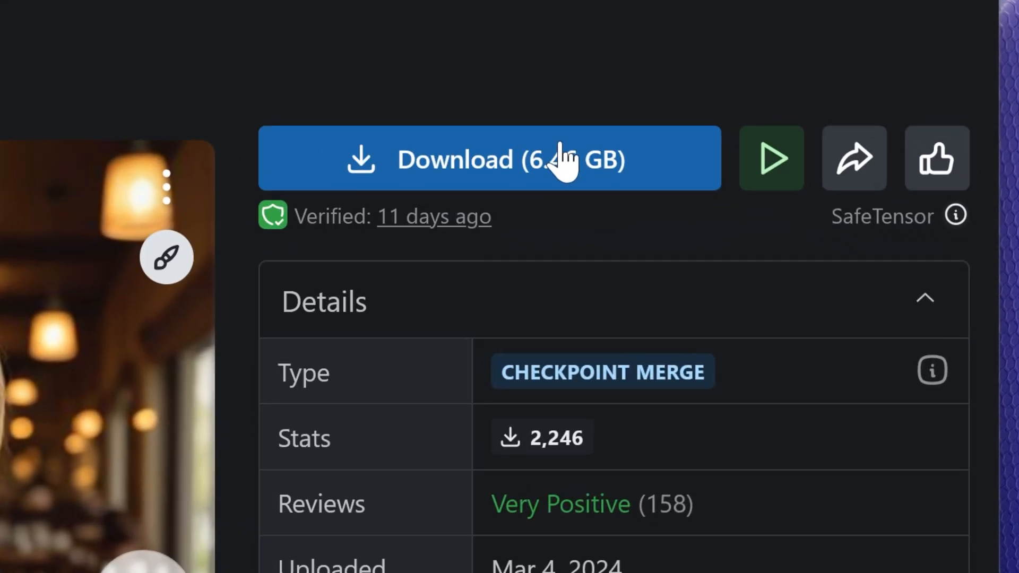
{"action": "left_click", "coordinate": [489, 159]}
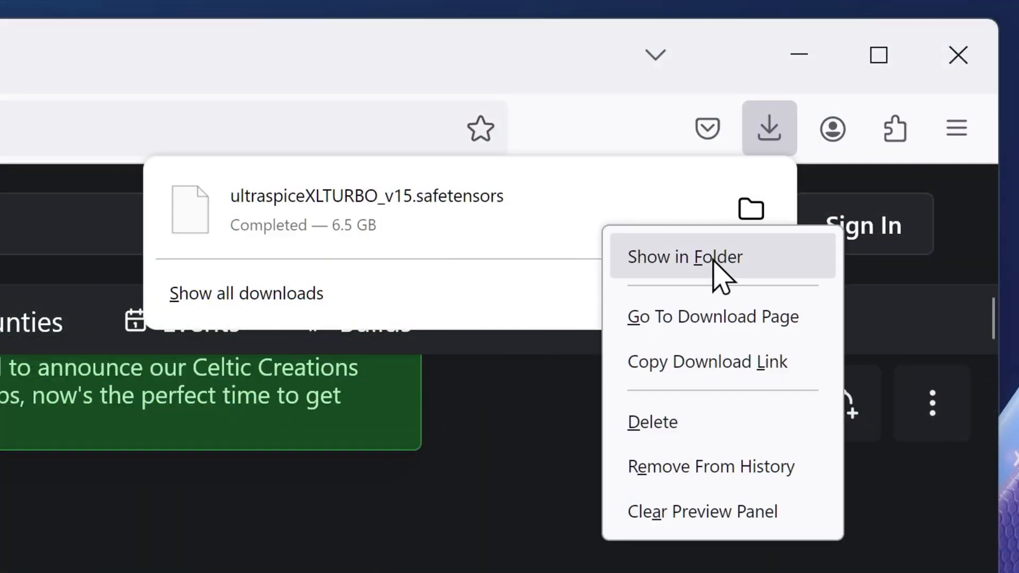
Step: Reveal ultraspiceXLTURBO_v15.safetensors in Downloads, then go to This PC
{"action": "left_click", "coordinate": [684, 256]}
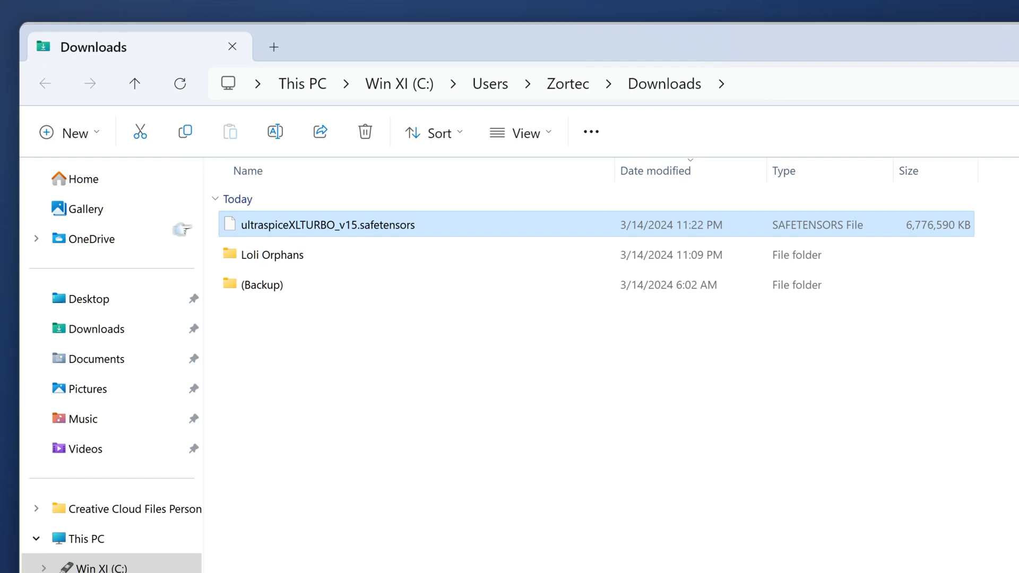
{"action": "right_click", "coordinate": [327, 225]}
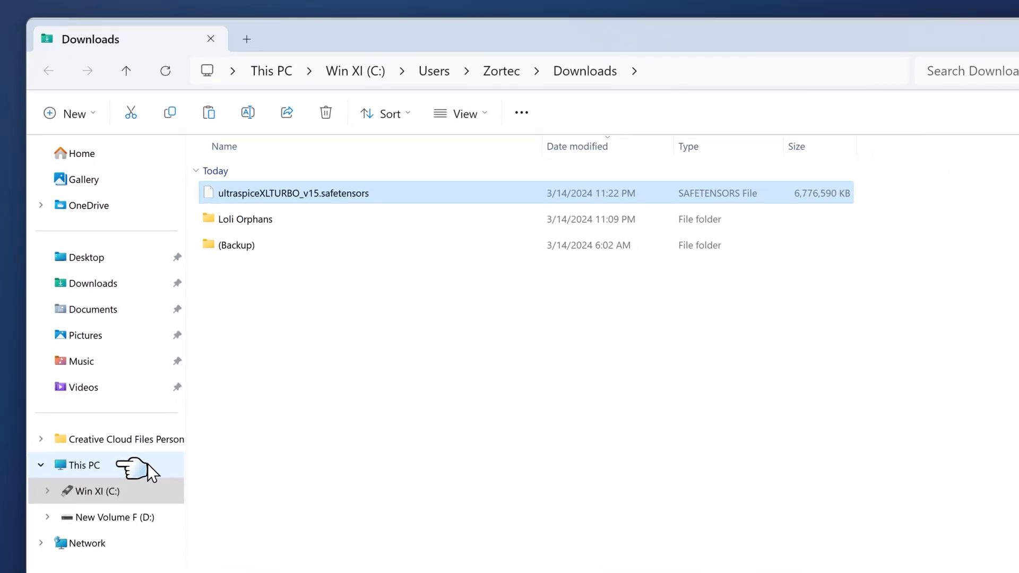
{"action": "left_click", "coordinate": [82, 465]}
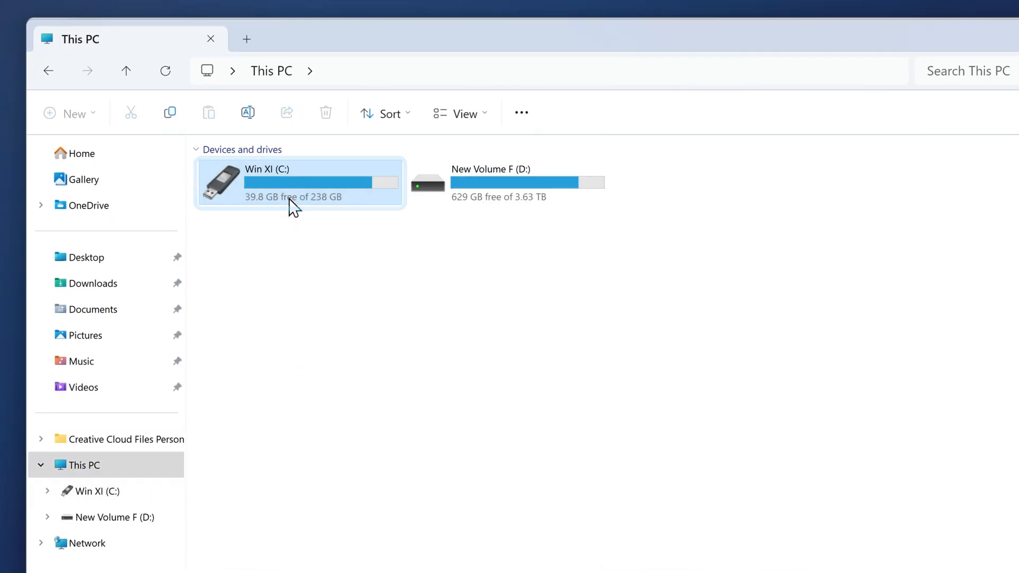
Step: Browse C: > Stable Diffusion A1111 > stable-diffusion-webui > models > Stable-diffusion
{"action": "double_click", "coordinate": [299, 182]}
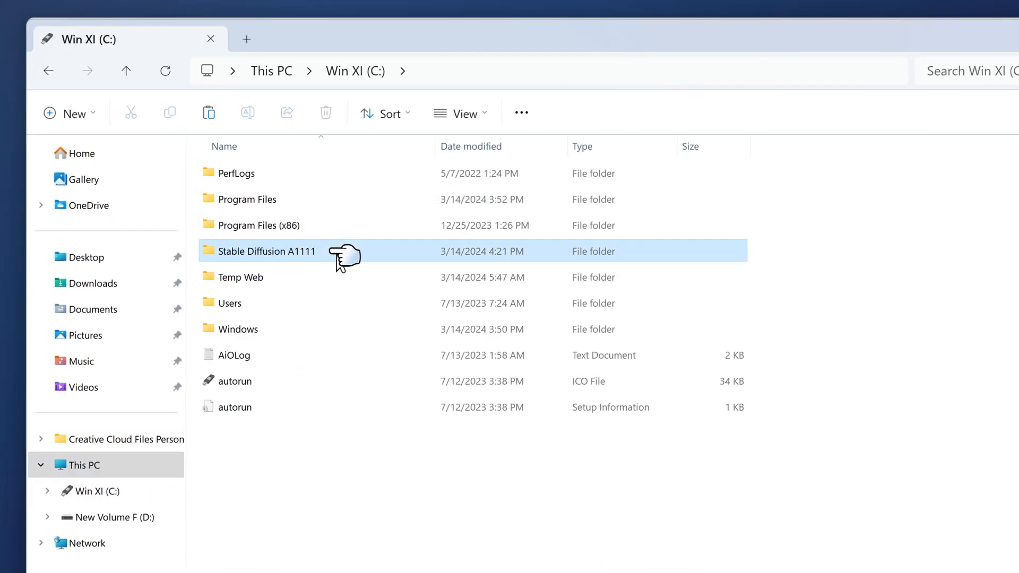
{"action": "double_click", "coordinate": [267, 251]}
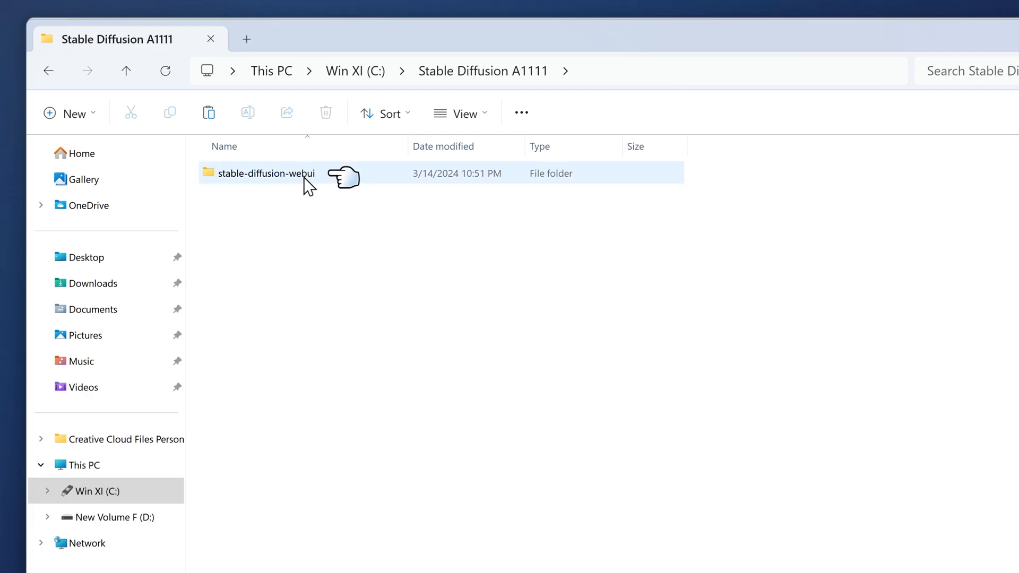
{"action": "double_click", "coordinate": [266, 173]}
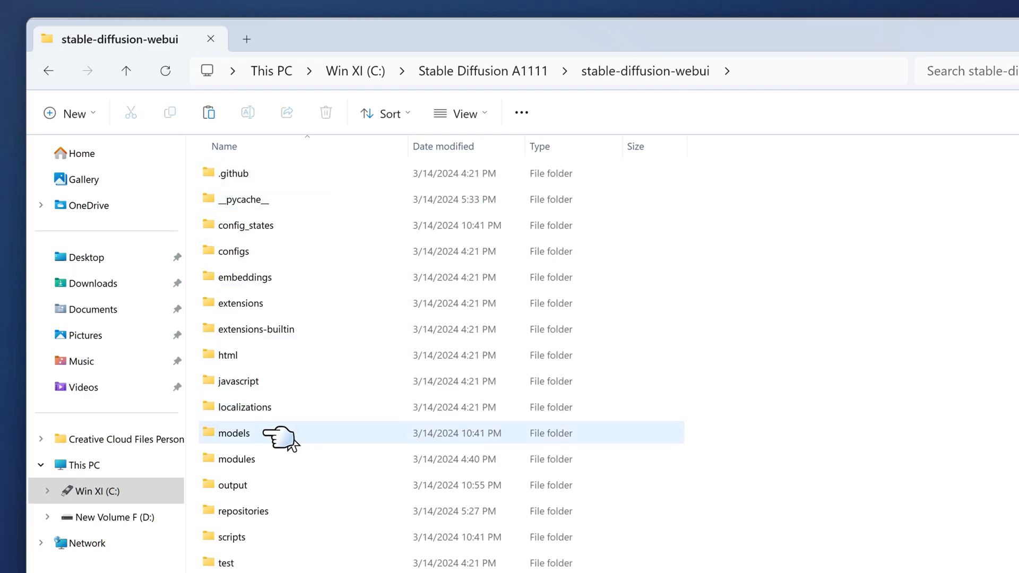
{"action": "double_click", "coordinate": [232, 433]}
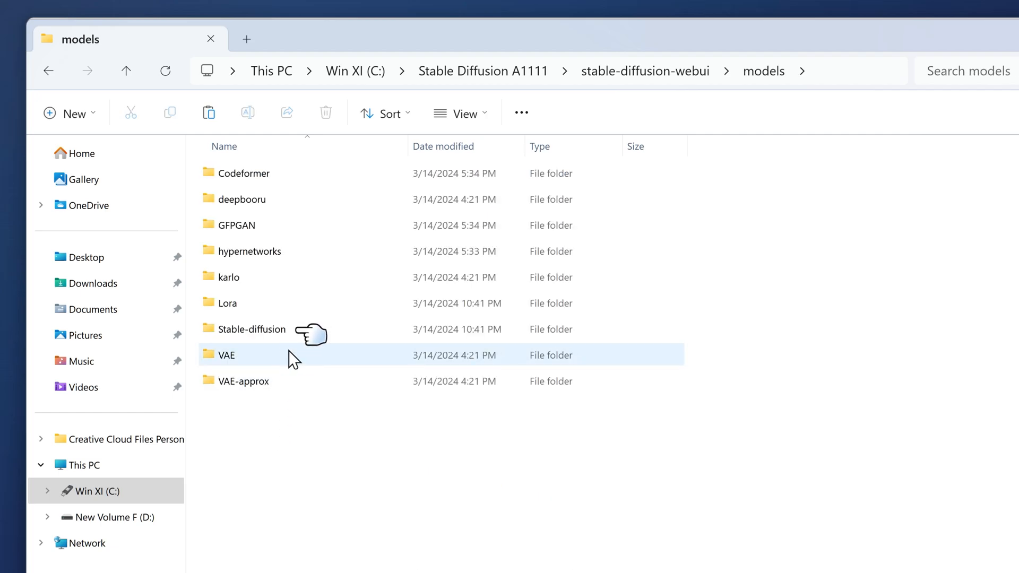
{"action": "double_click", "coordinate": [252, 330]}
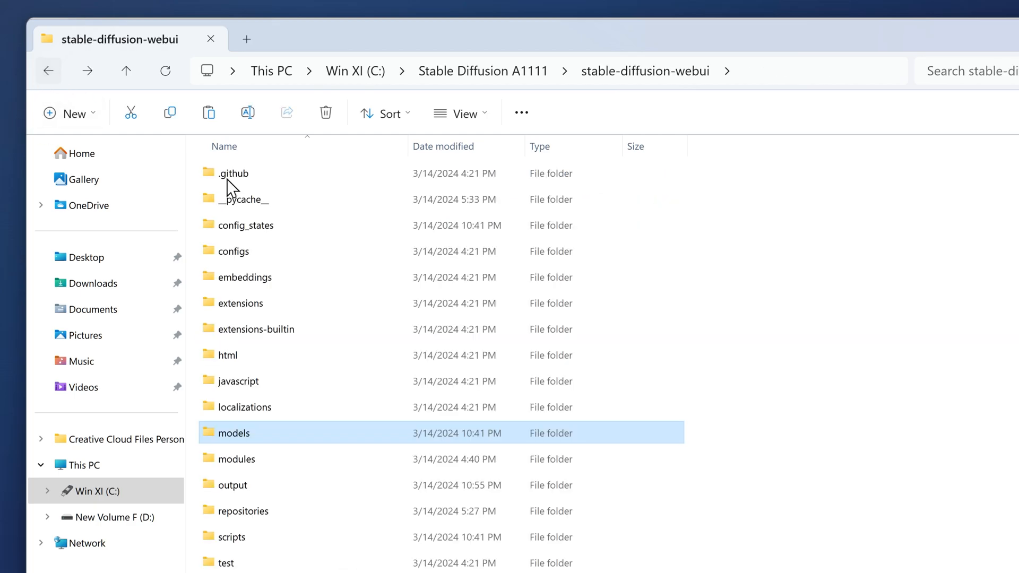
{"action": "scroll", "scroll_direction": "down", "scroll_amount": 3}
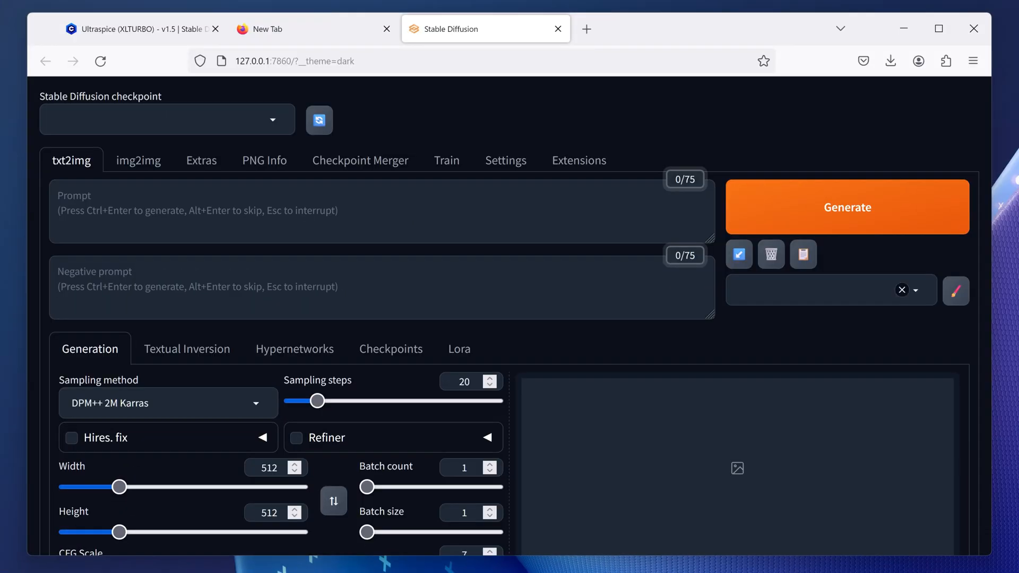
Step: Choose ultraspiceXLTURBO_v15.safetensors from the Stable Diffusion checkpoint dropdown
{"action": "left_click", "coordinate": [165, 119]}
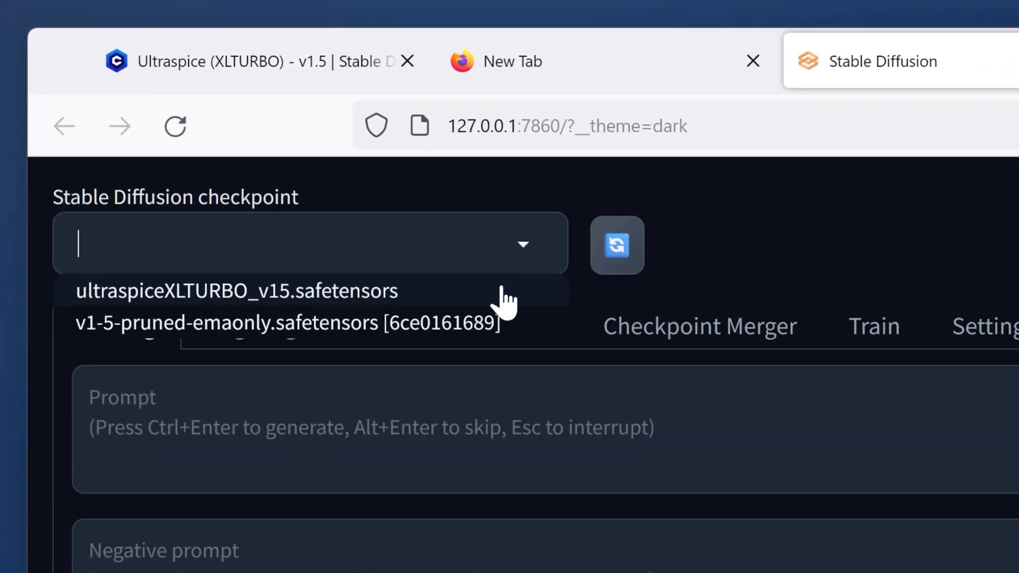
{"action": "left_click", "coordinate": [237, 291]}
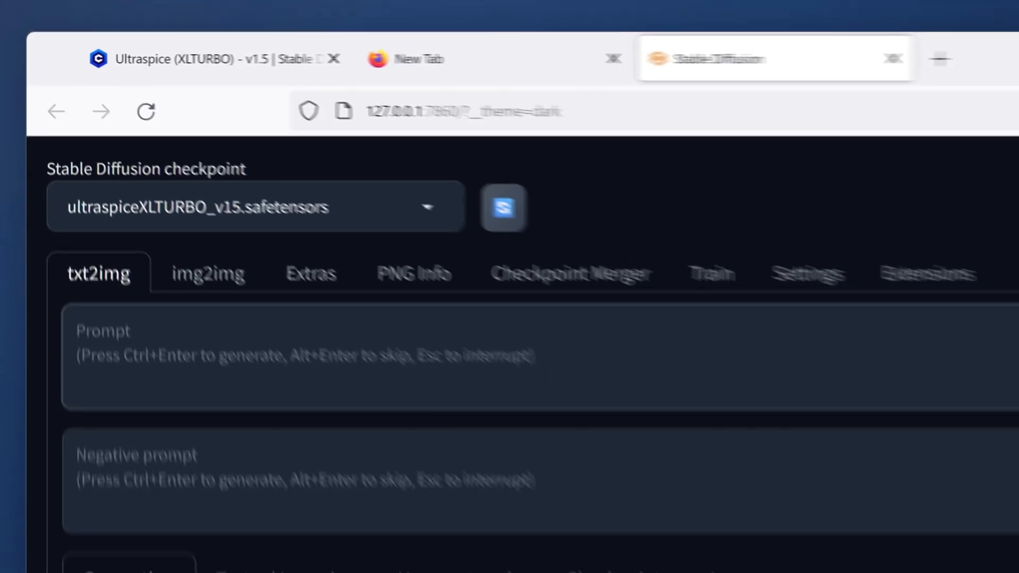